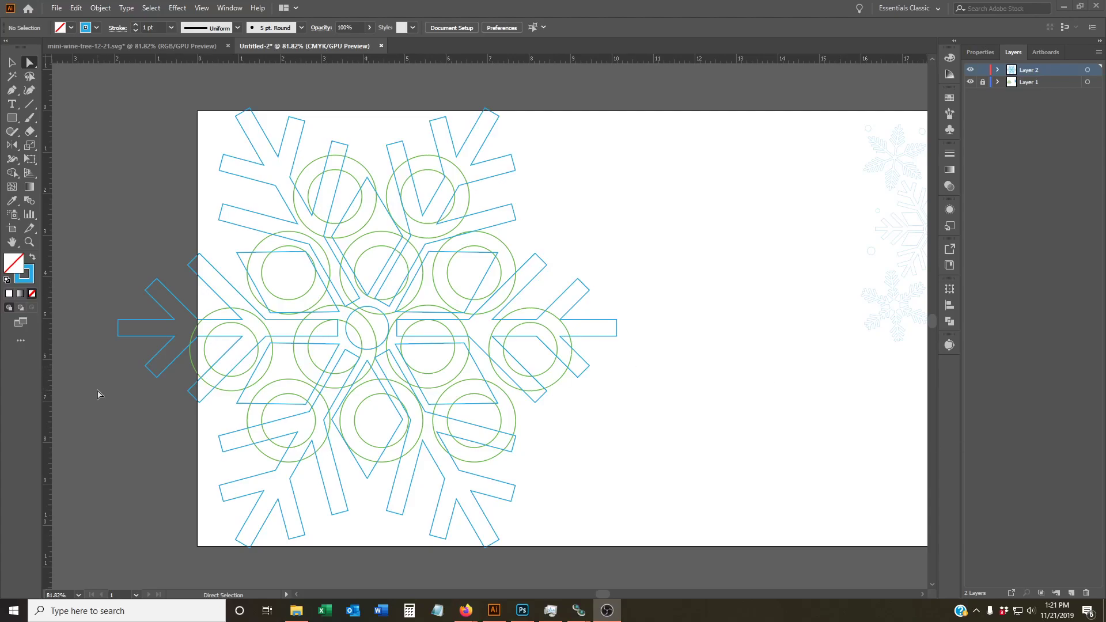
Select the sharp tip corners of the upper-right arms to reveal their live corner widgets.
click(616, 323)
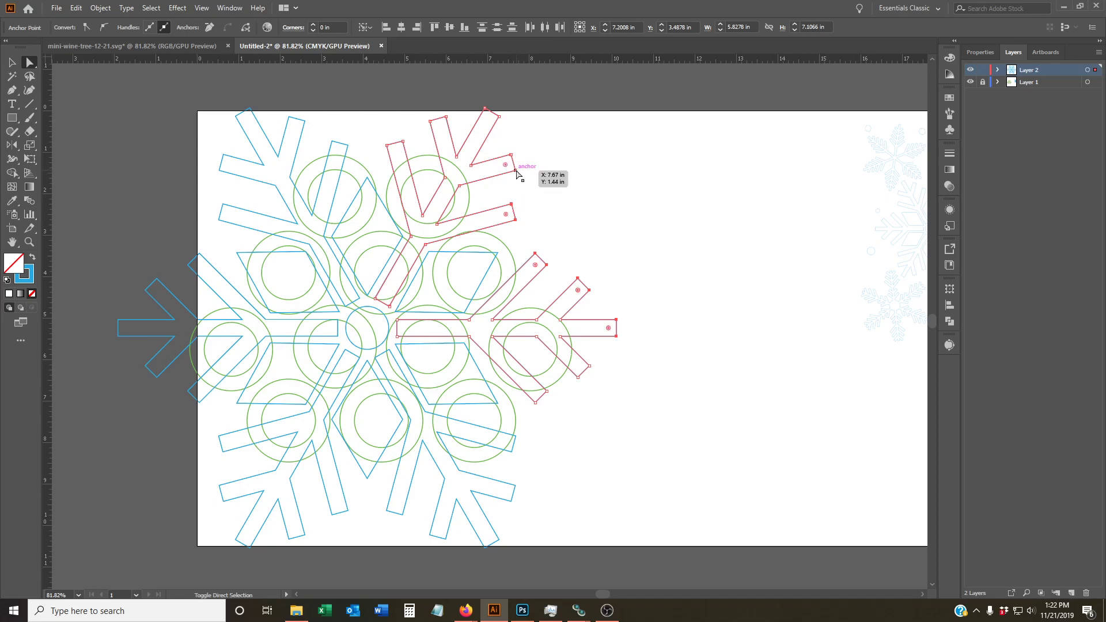
mouse_move(511, 155)
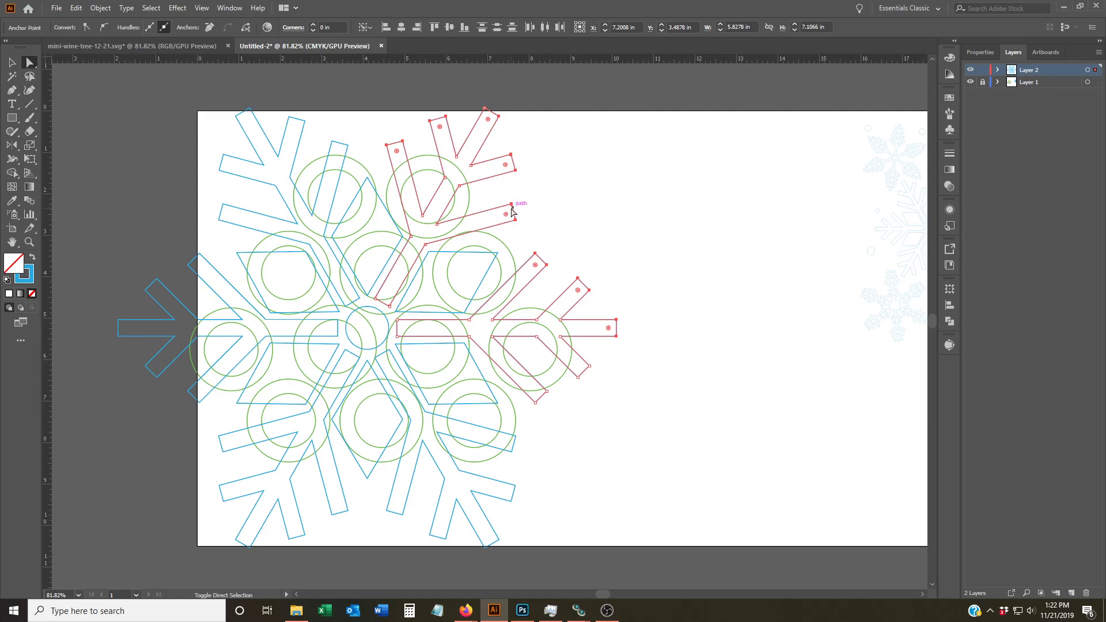
mouse_move(494, 229)
text(0.2)
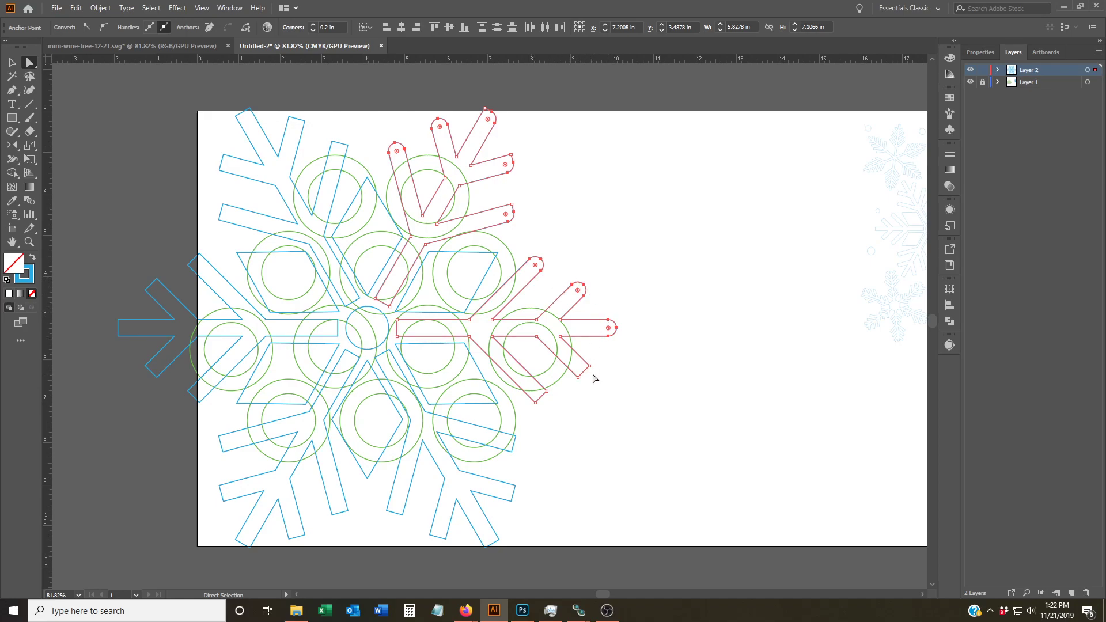
mouse_move(608, 364)
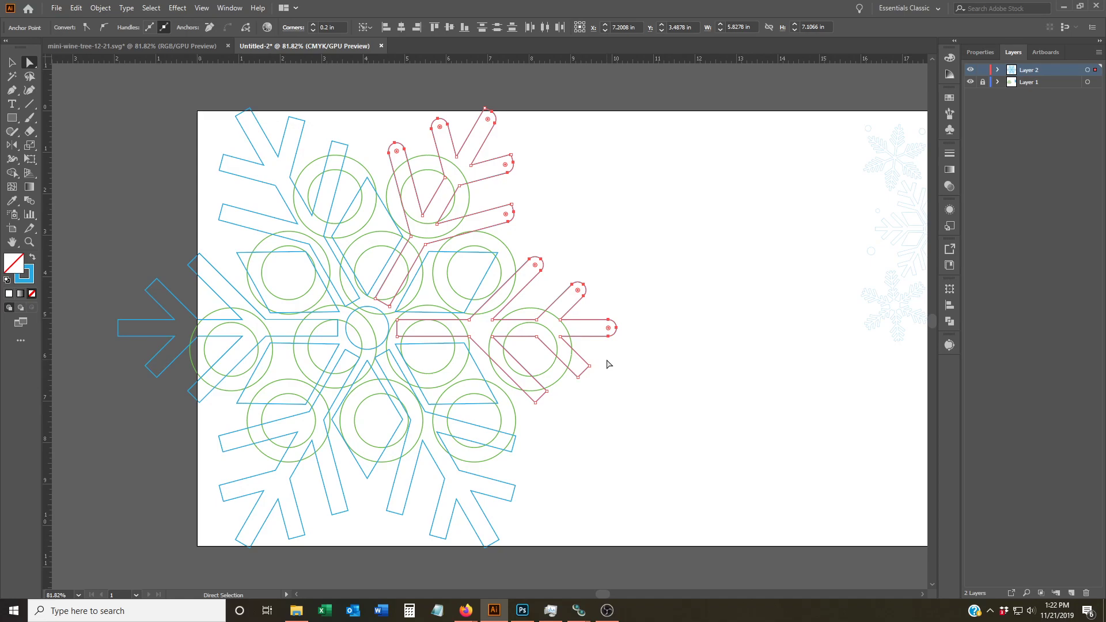
mouse_move(615, 368)
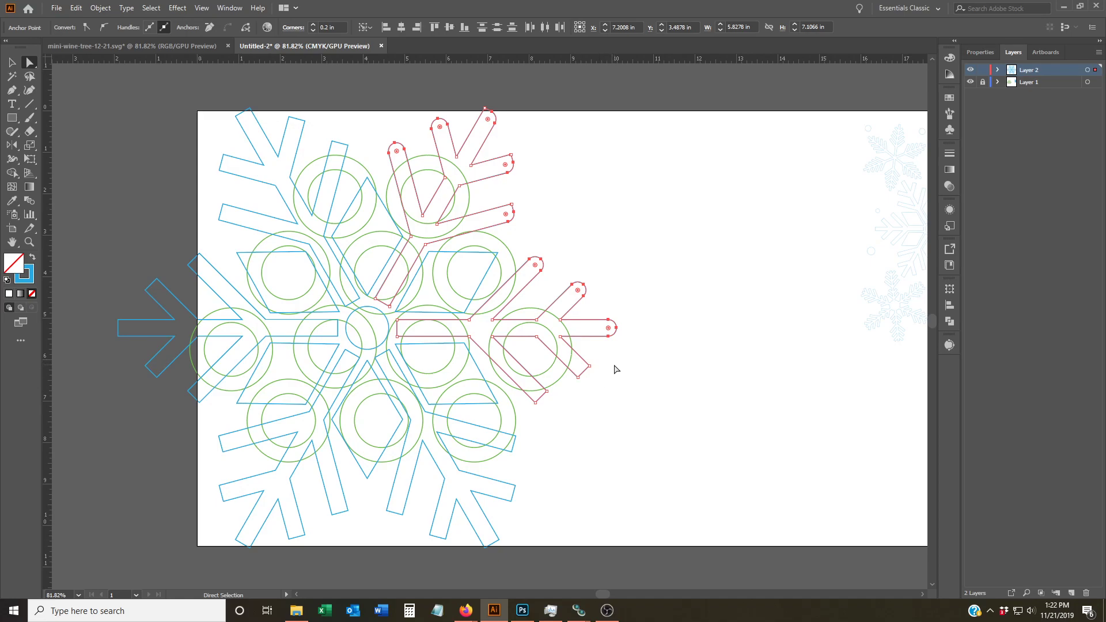
mouse_move(584, 369)
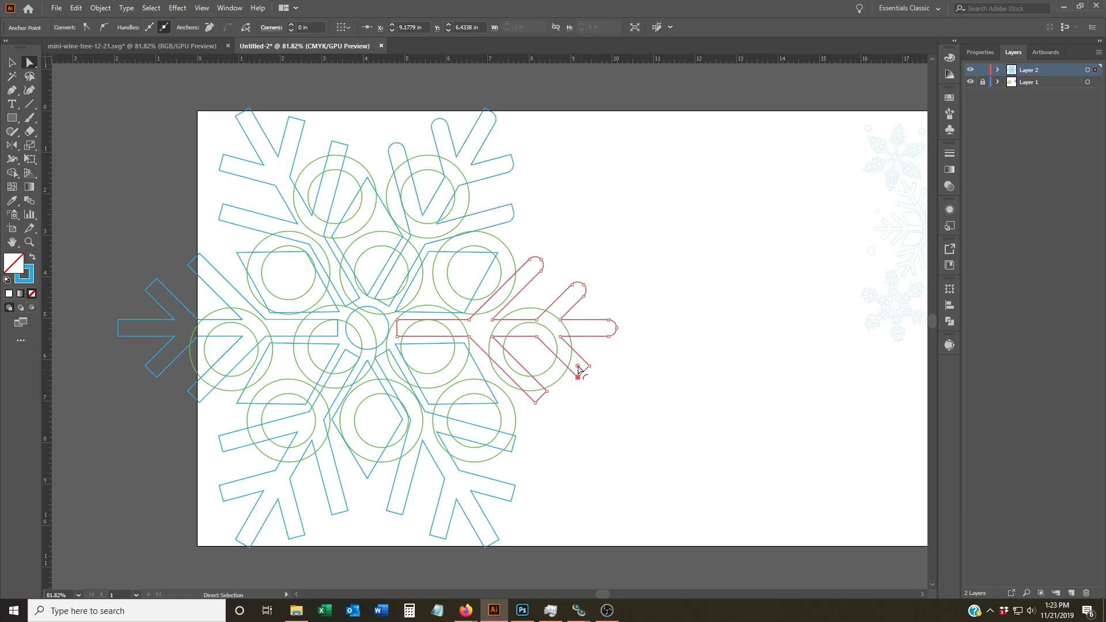
Round the lower-right branch end's corner to about 0.4 in with its live corner widget.
drag(579, 359, 577, 371)
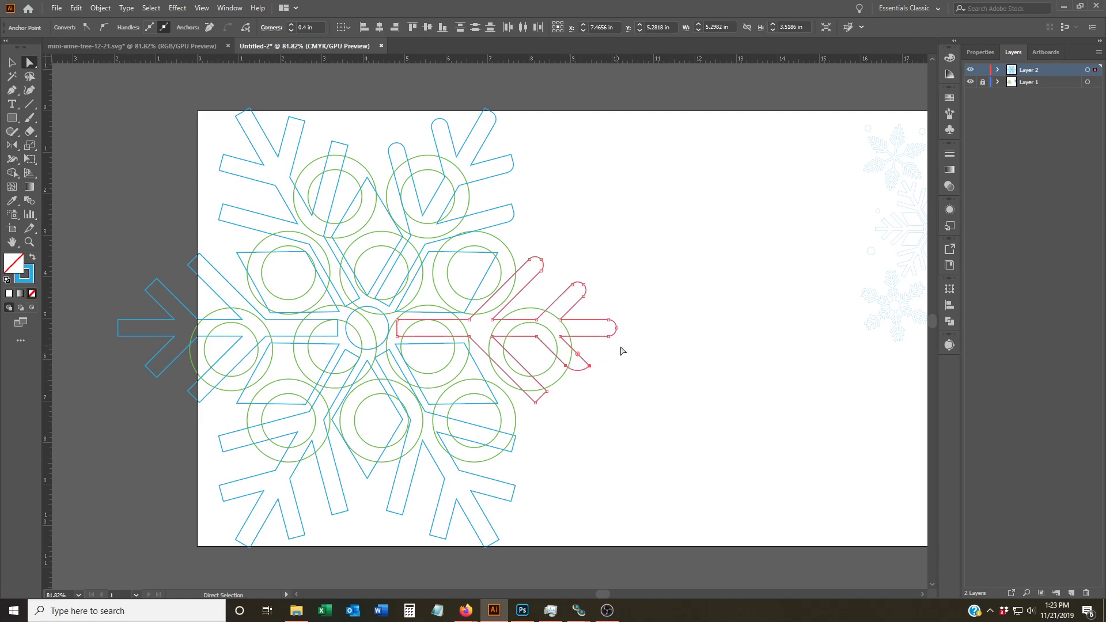
mouse_move(626, 360)
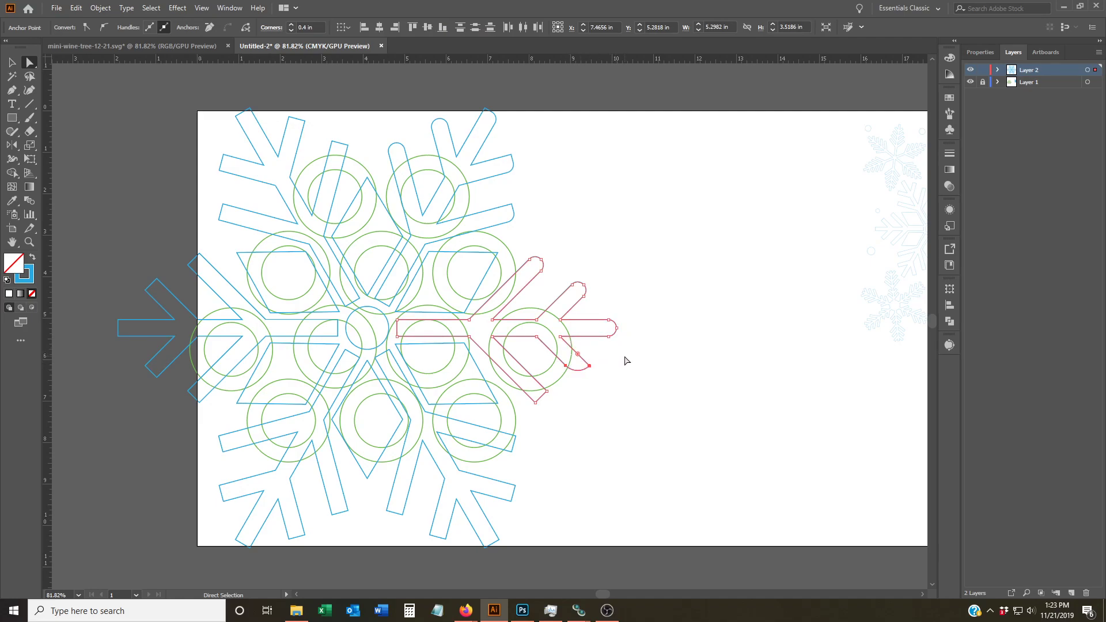
mouse_move(691, 402)
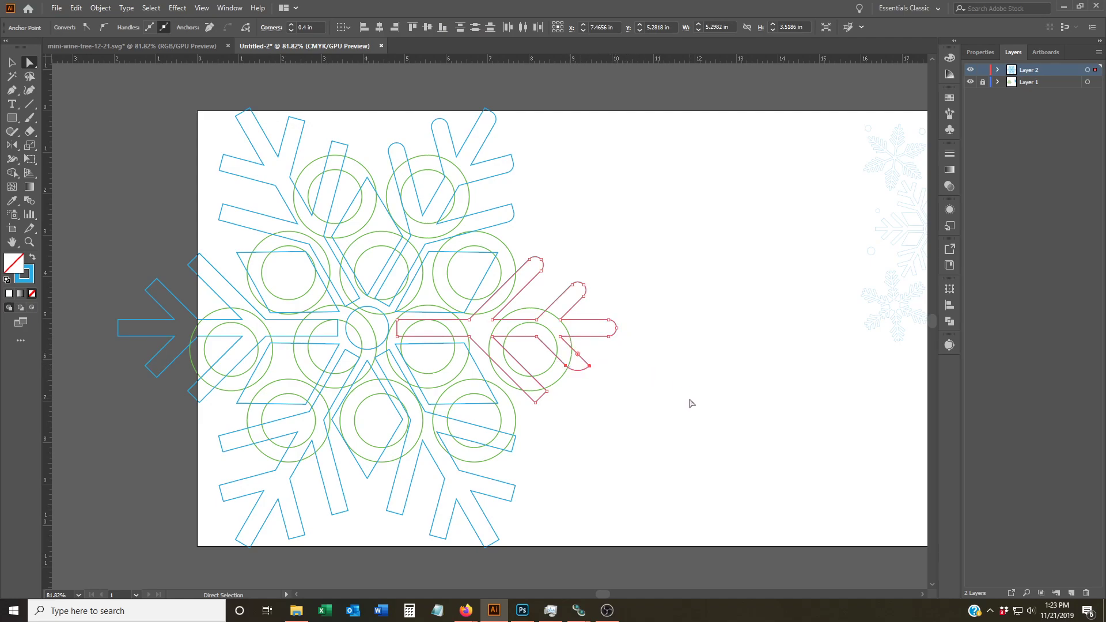